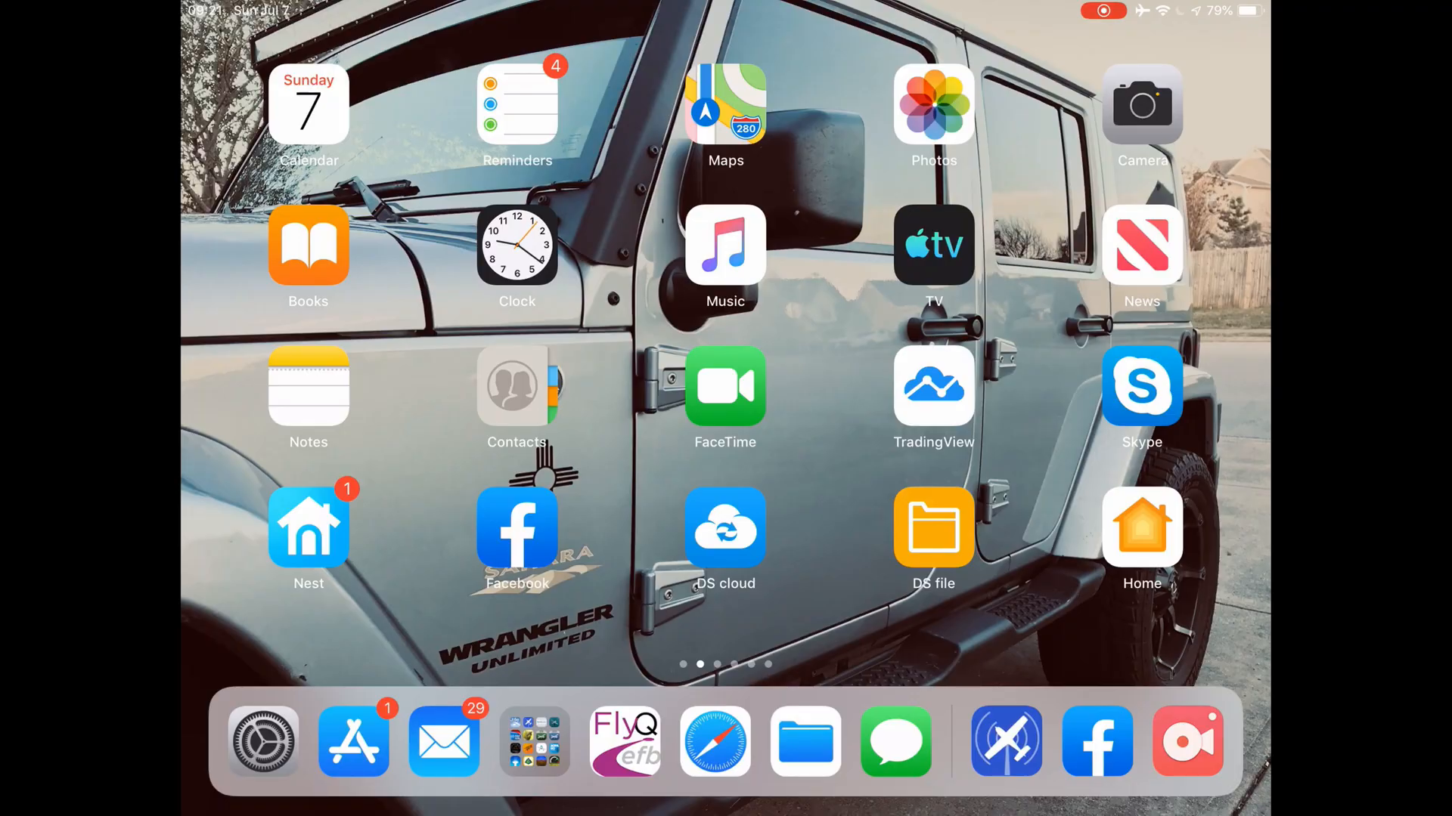
- Open the Flying folder on the iOS home screen dock
{"action": "left_click", "coordinate": [262, 742]}
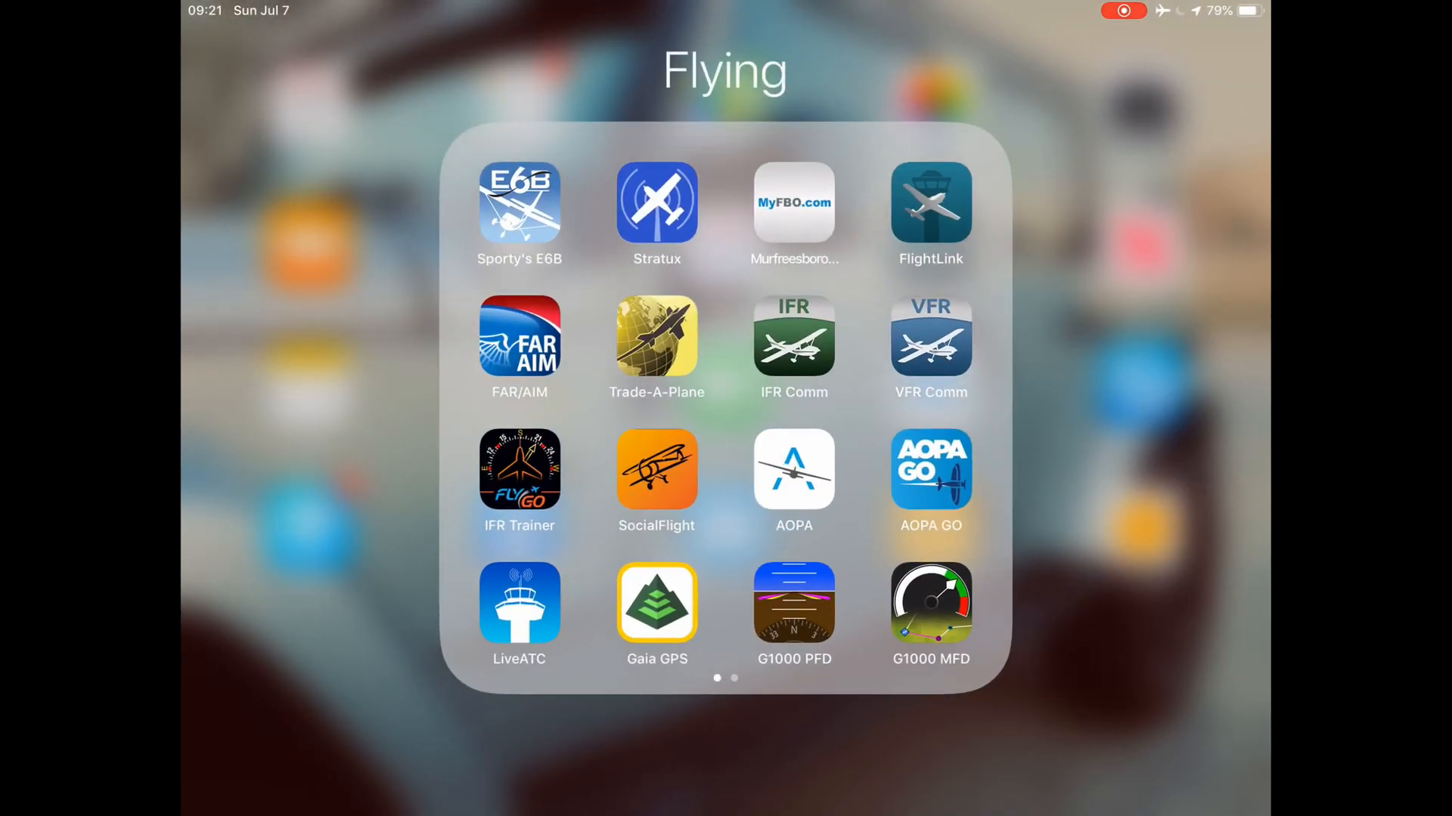
- Launch Stratux to view its Status page with v1.4r5, two SDRs and 8 GPS satellites
{"action": "left_click", "coordinate": [655, 201]}
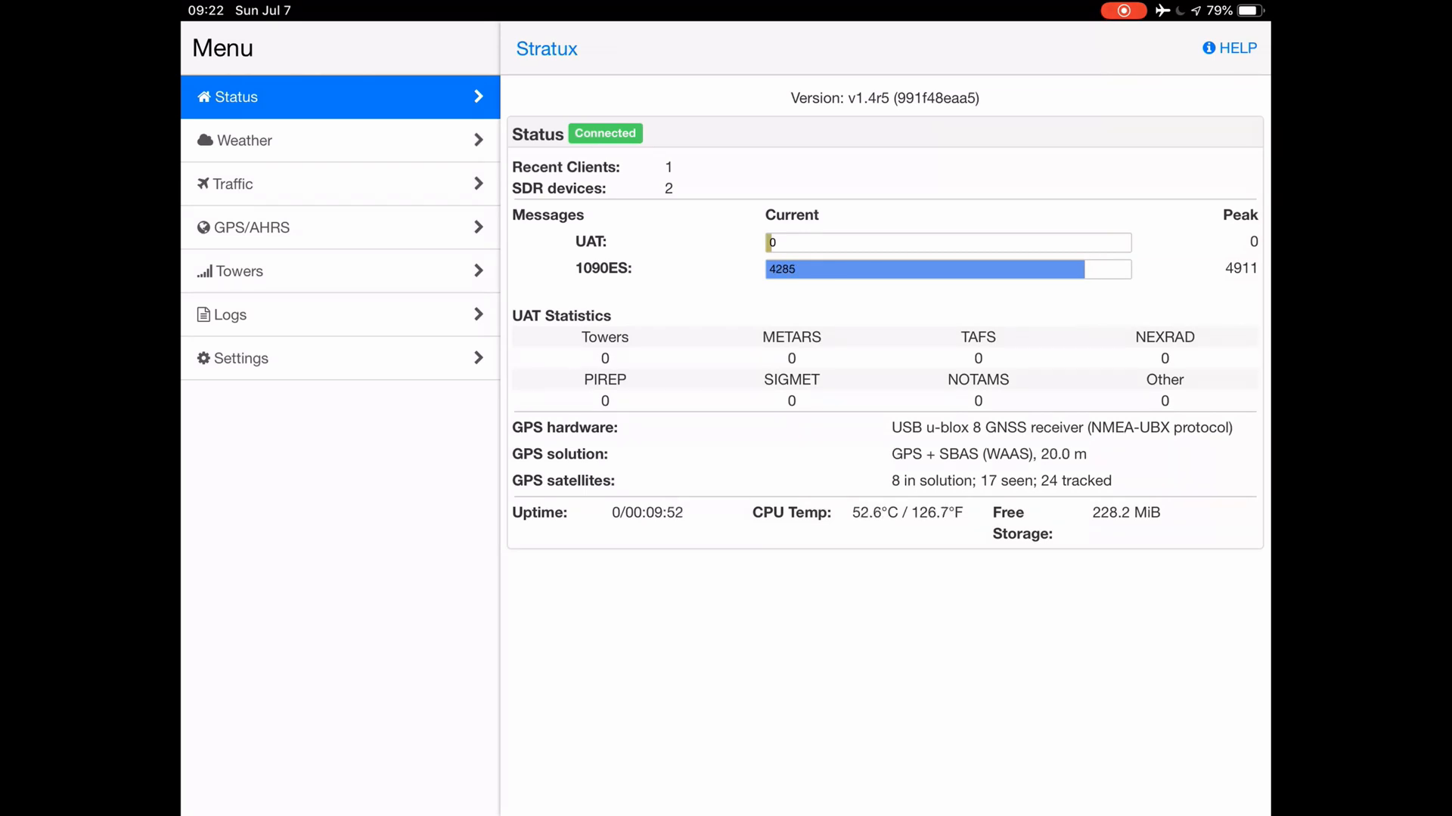
- Open Stratux Weather, watching KMBT, KMQY, KSYI and KBNA with zero reports
{"action": "left_click", "coordinate": [246, 139]}
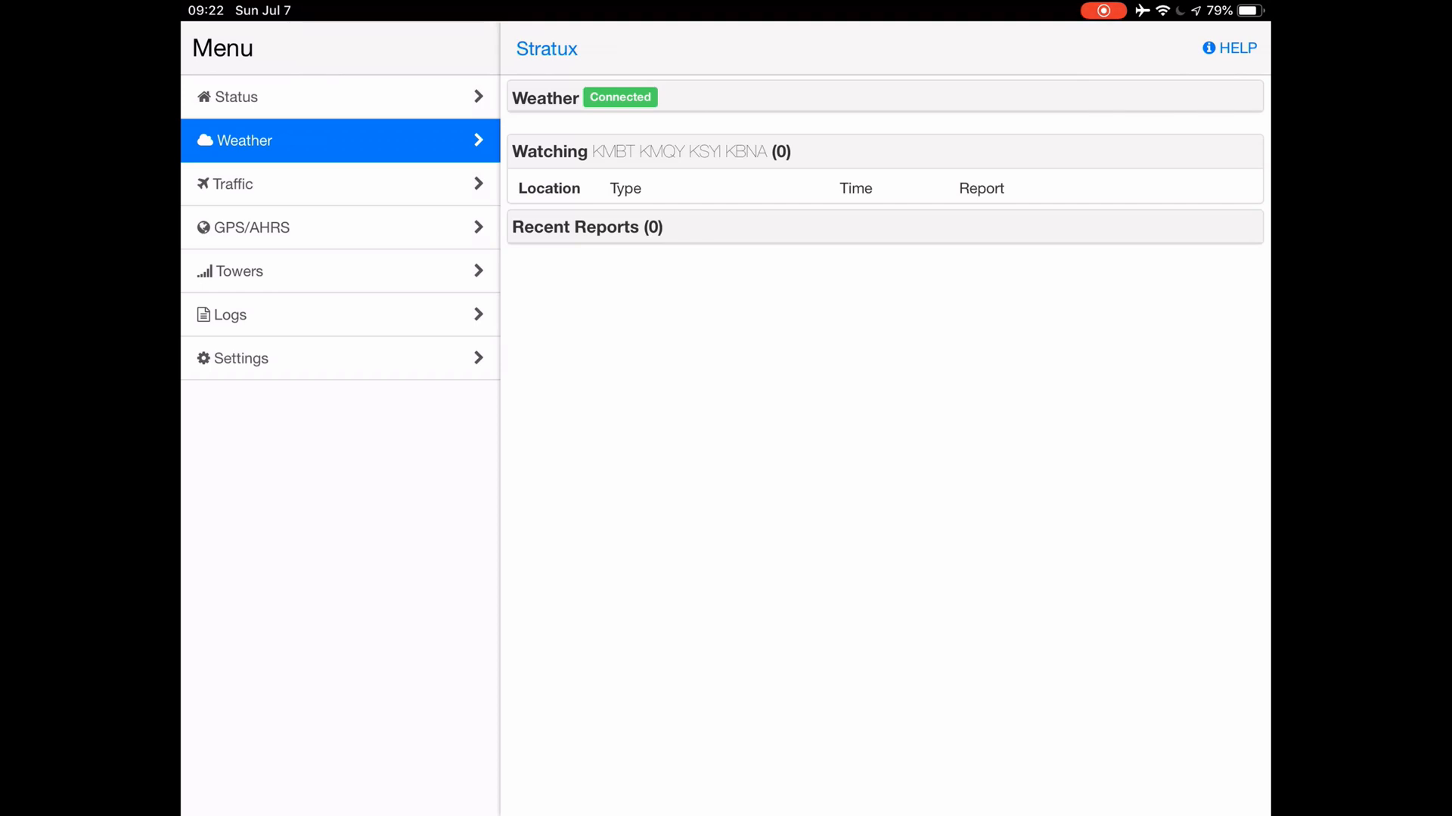
- Set the Traffic list to show tail numbers, squawk and distance, then go to GPS/AHRS
{"action": "left_click", "coordinate": [233, 183]}
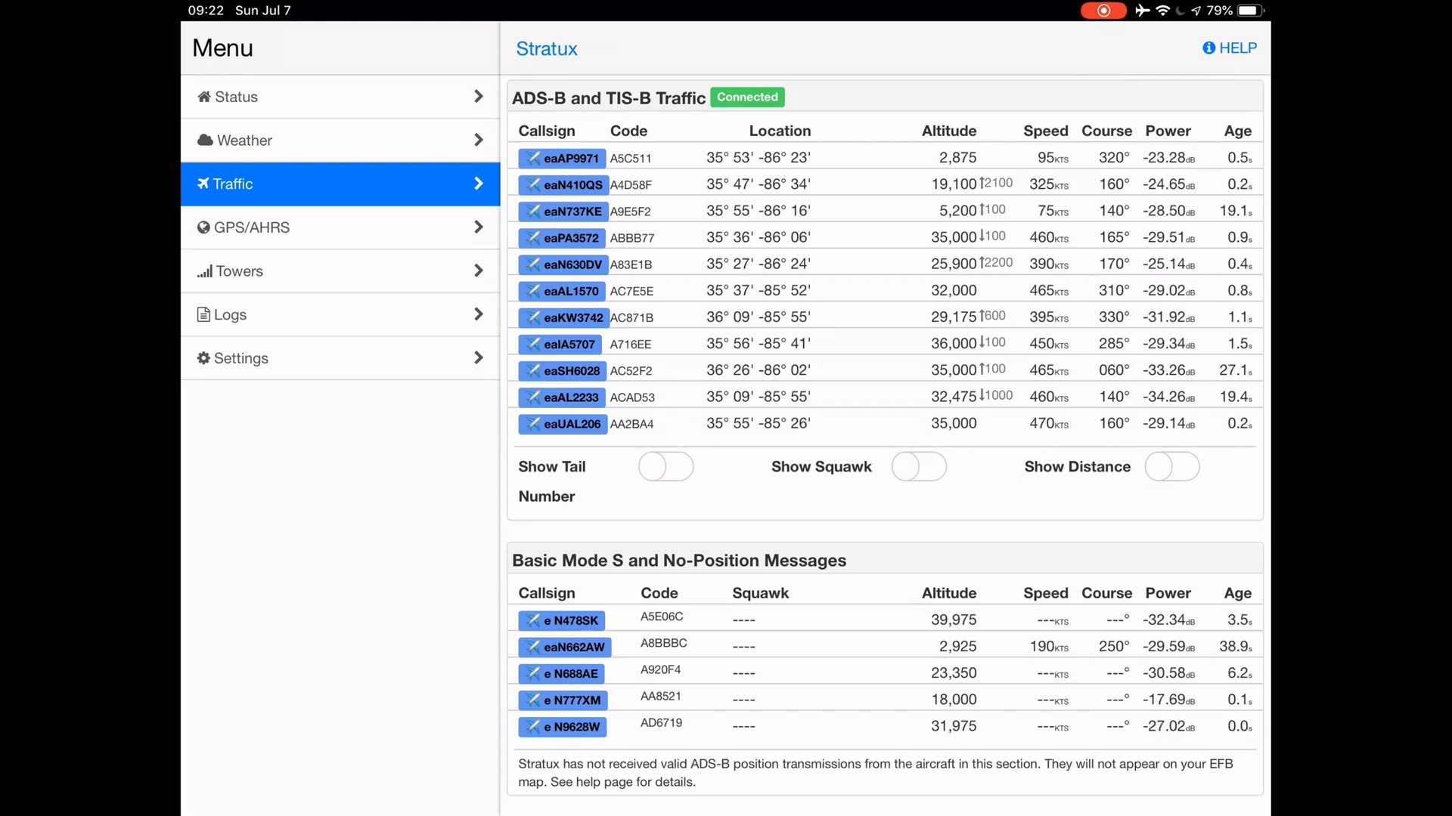
{"action": "left_click", "coordinate": [664, 466]}
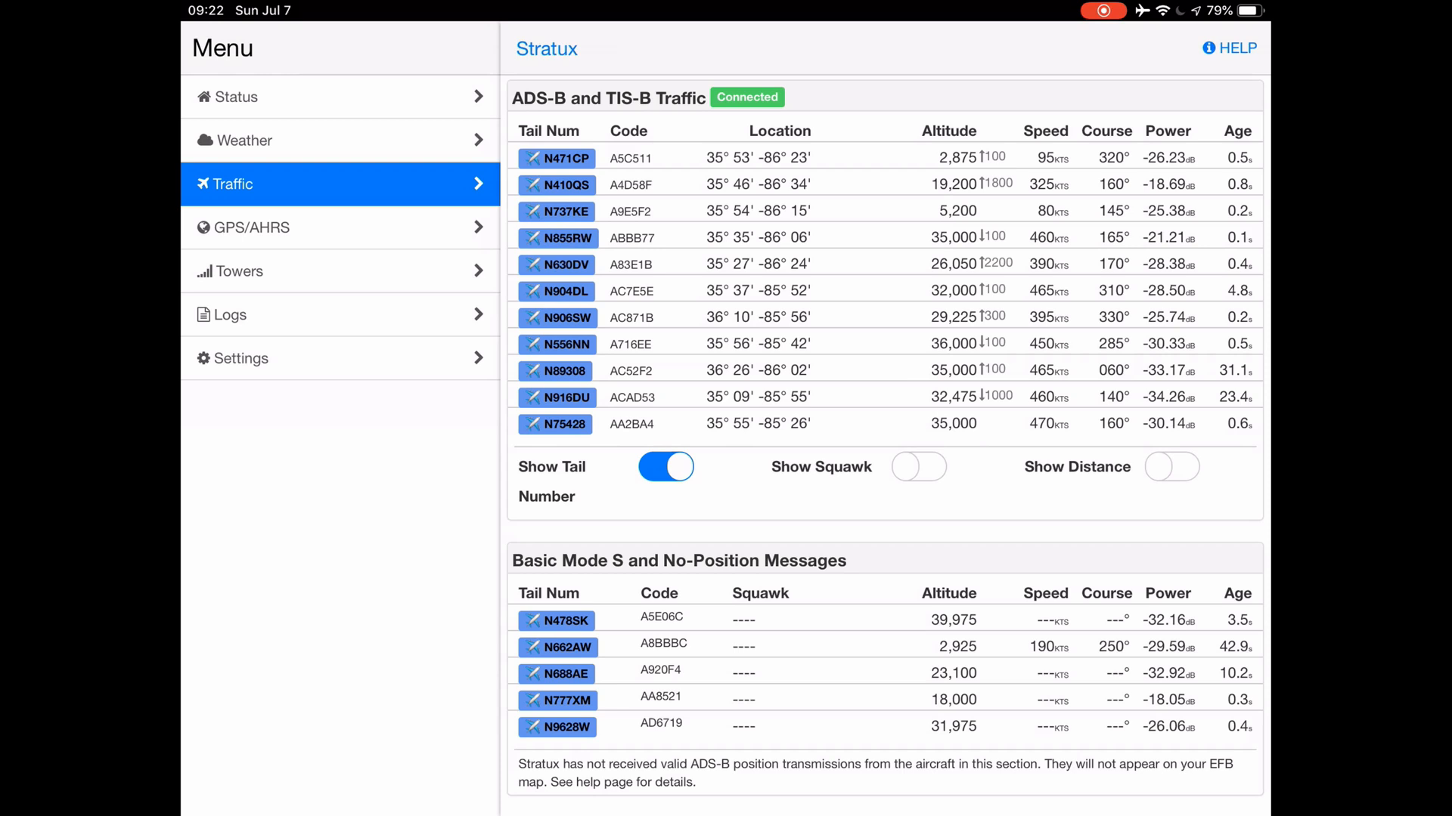
{"action": "left_click", "coordinate": [917, 467]}
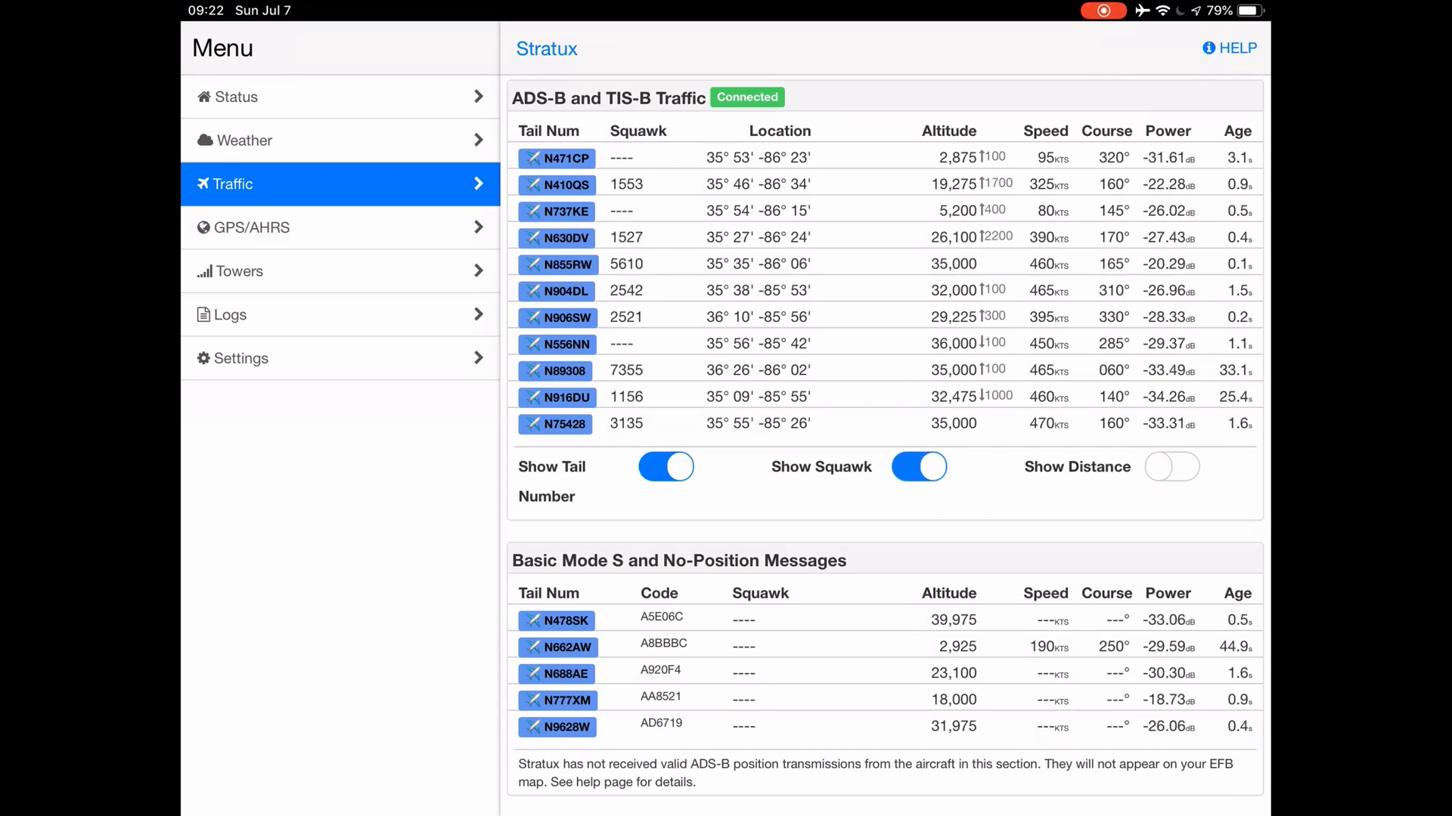
{"action": "left_click", "coordinate": [917, 466]}
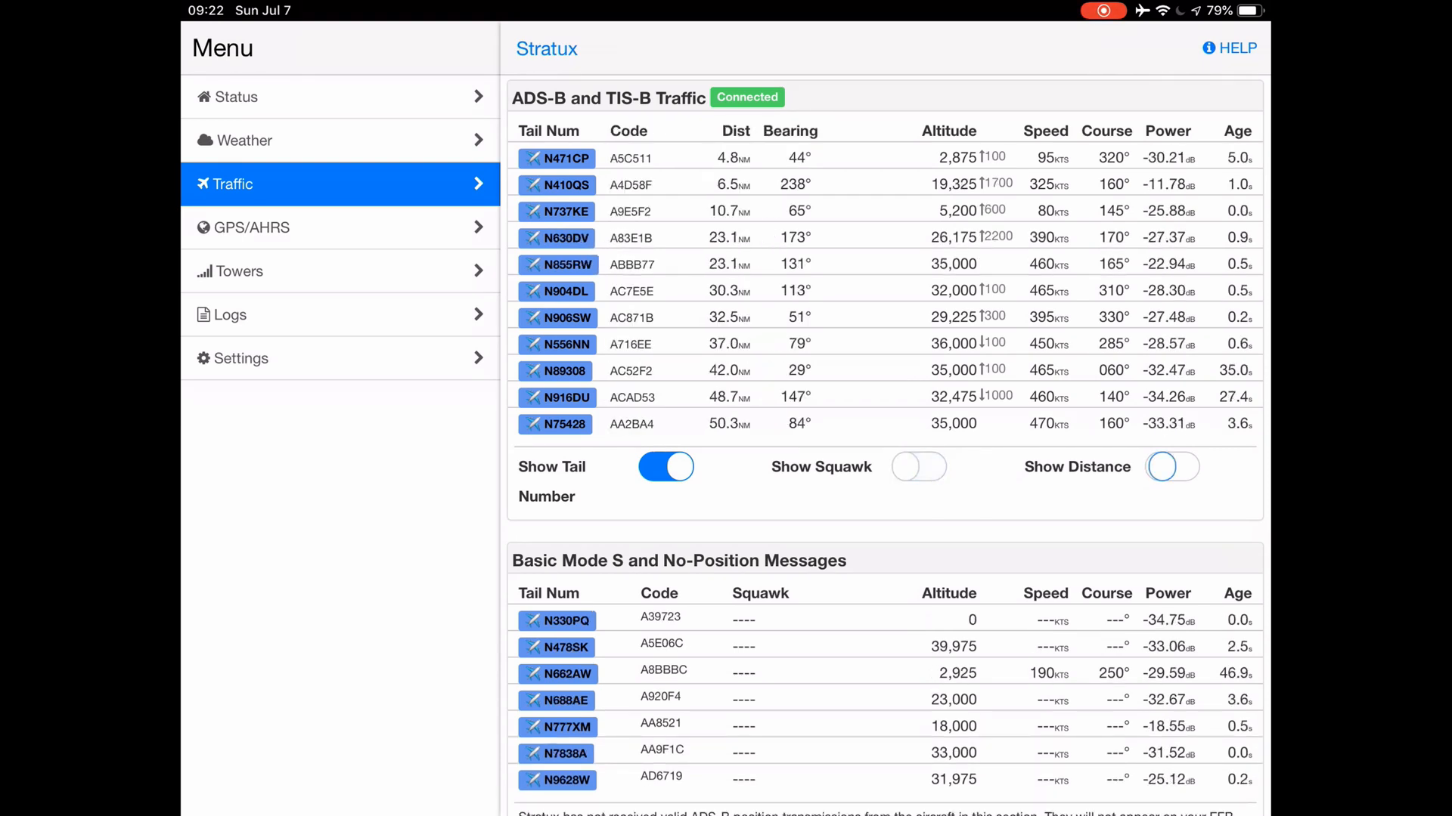
{"action": "left_click", "coordinate": [1170, 467]}
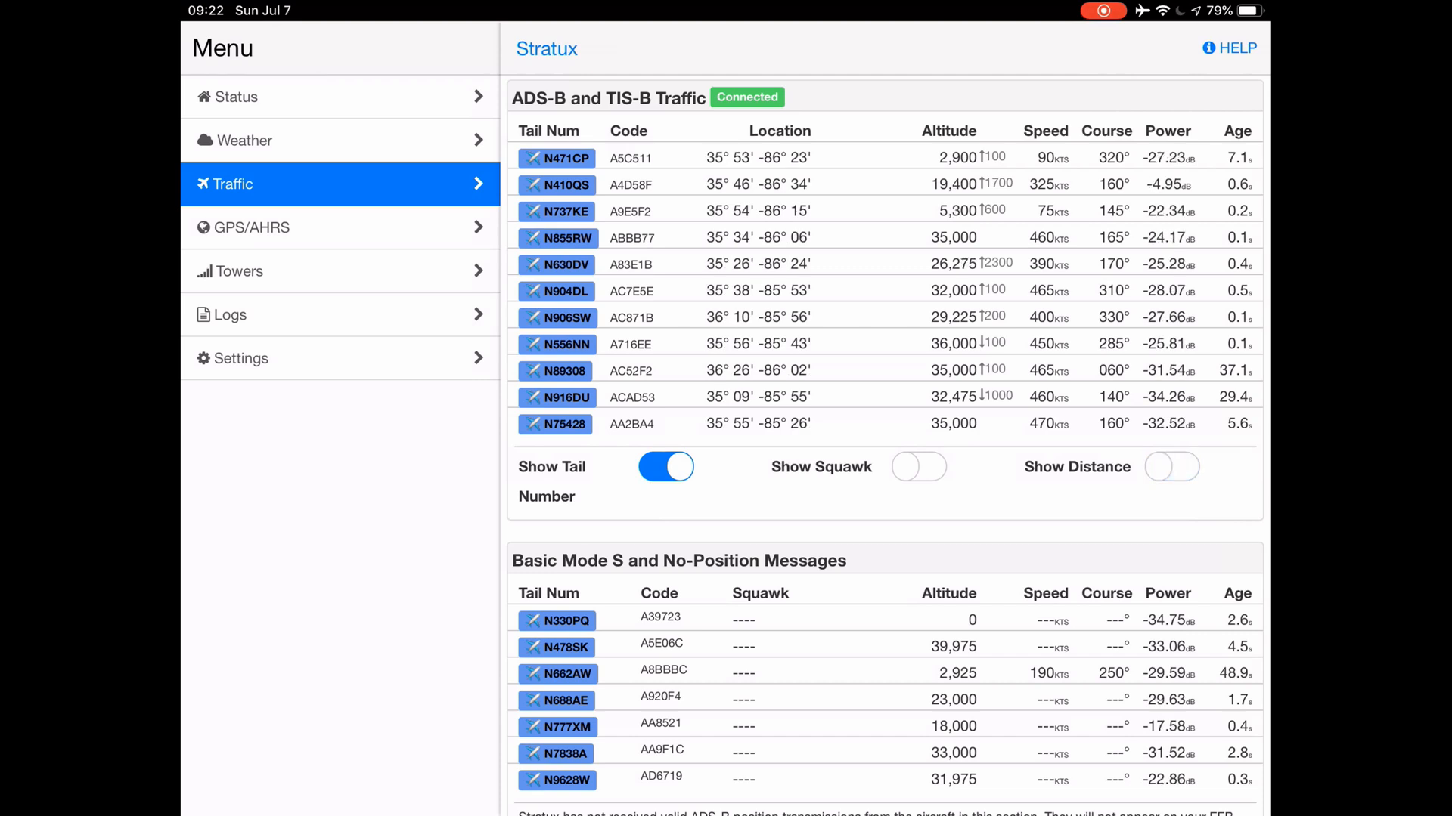
{"action": "left_click", "coordinate": [1170, 492]}
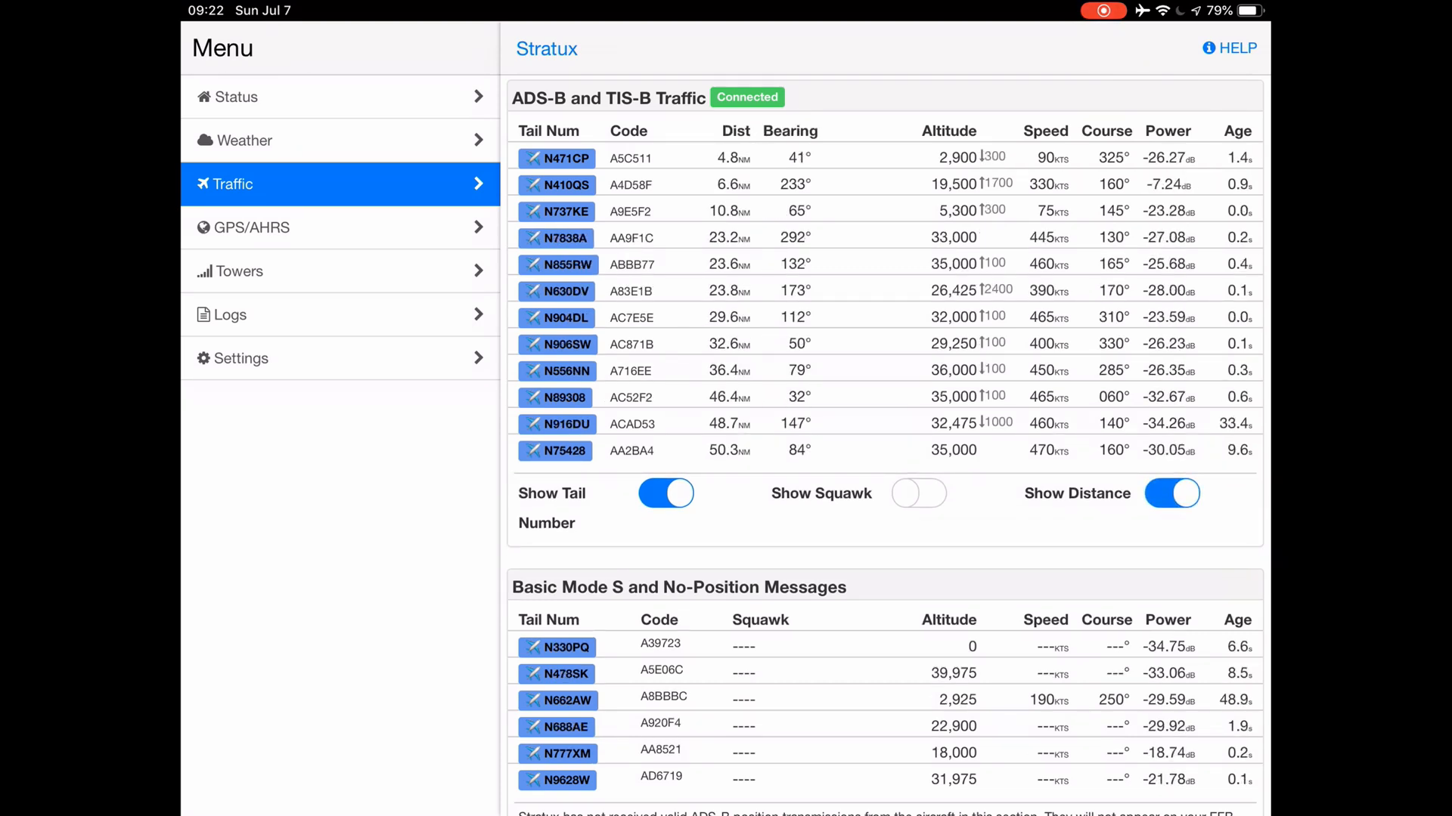
{"action": "left_click", "coordinate": [267, 227]}
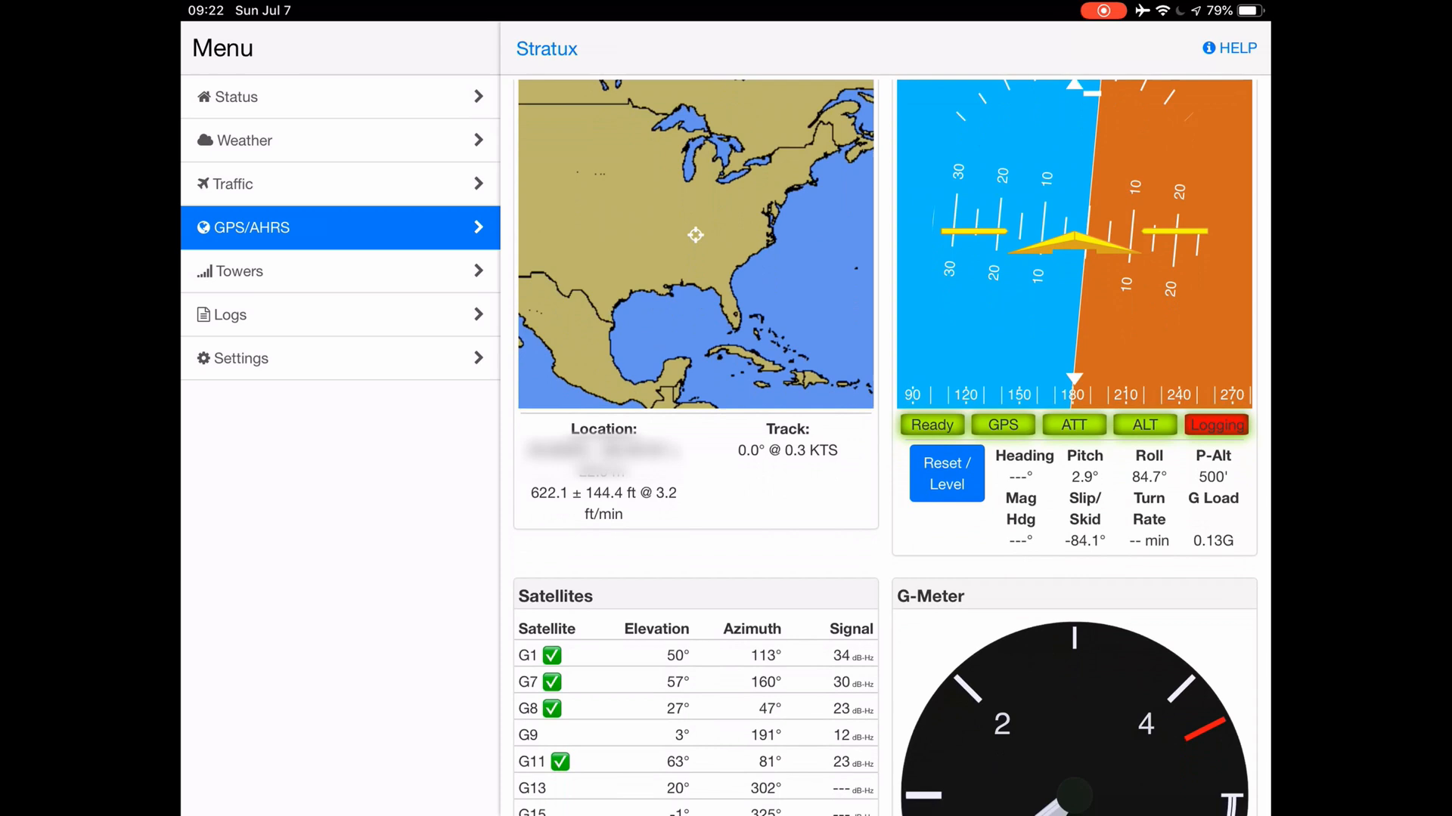
- Scroll through the GPS, attitude and satellite readings, then open the empty Towers page
{"action": "scroll", "scroll_direction": "down", "scroll_amount": 3}
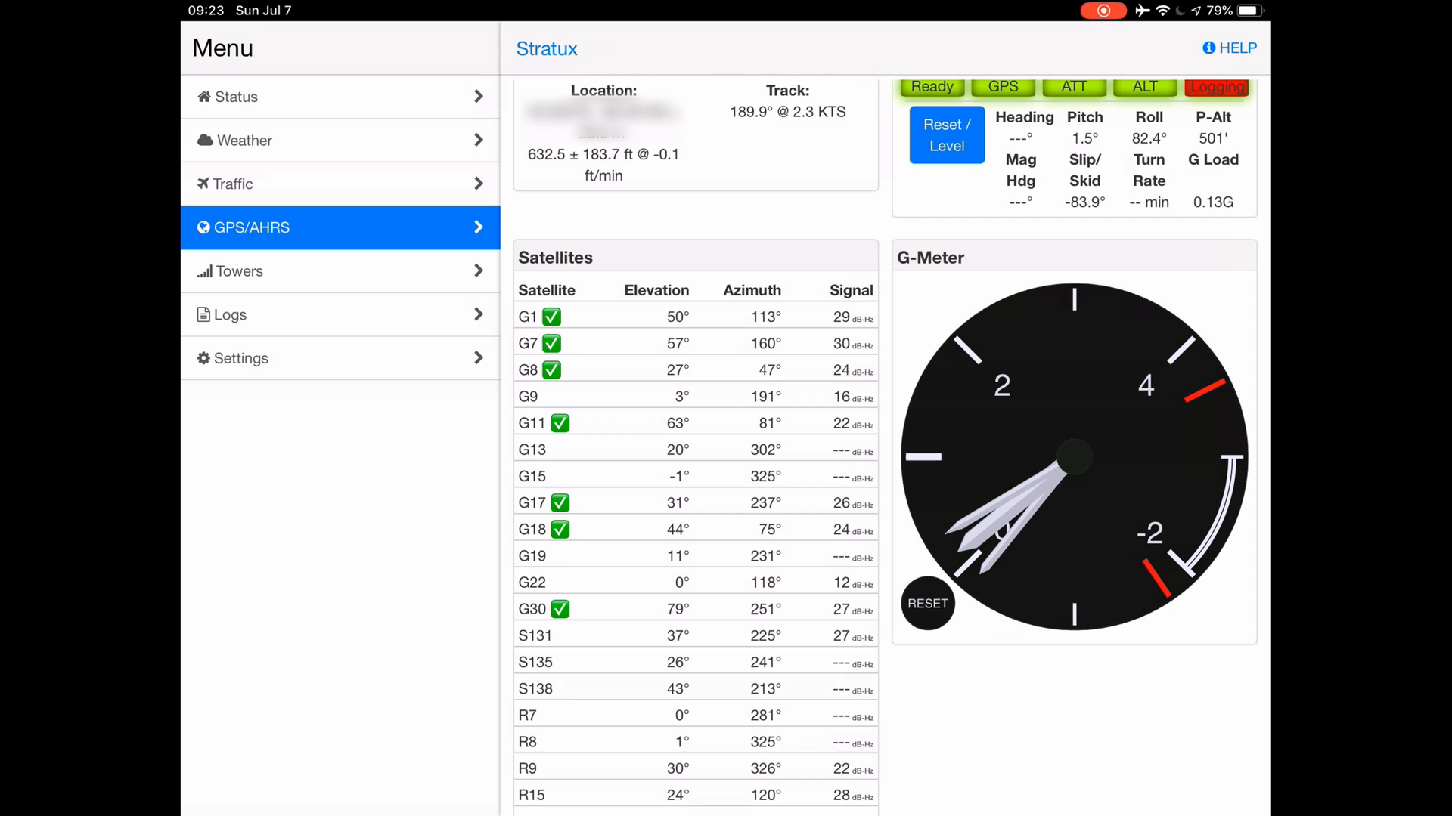
{"action": "scroll", "scroll_direction": "down", "scroll_amount": 3}
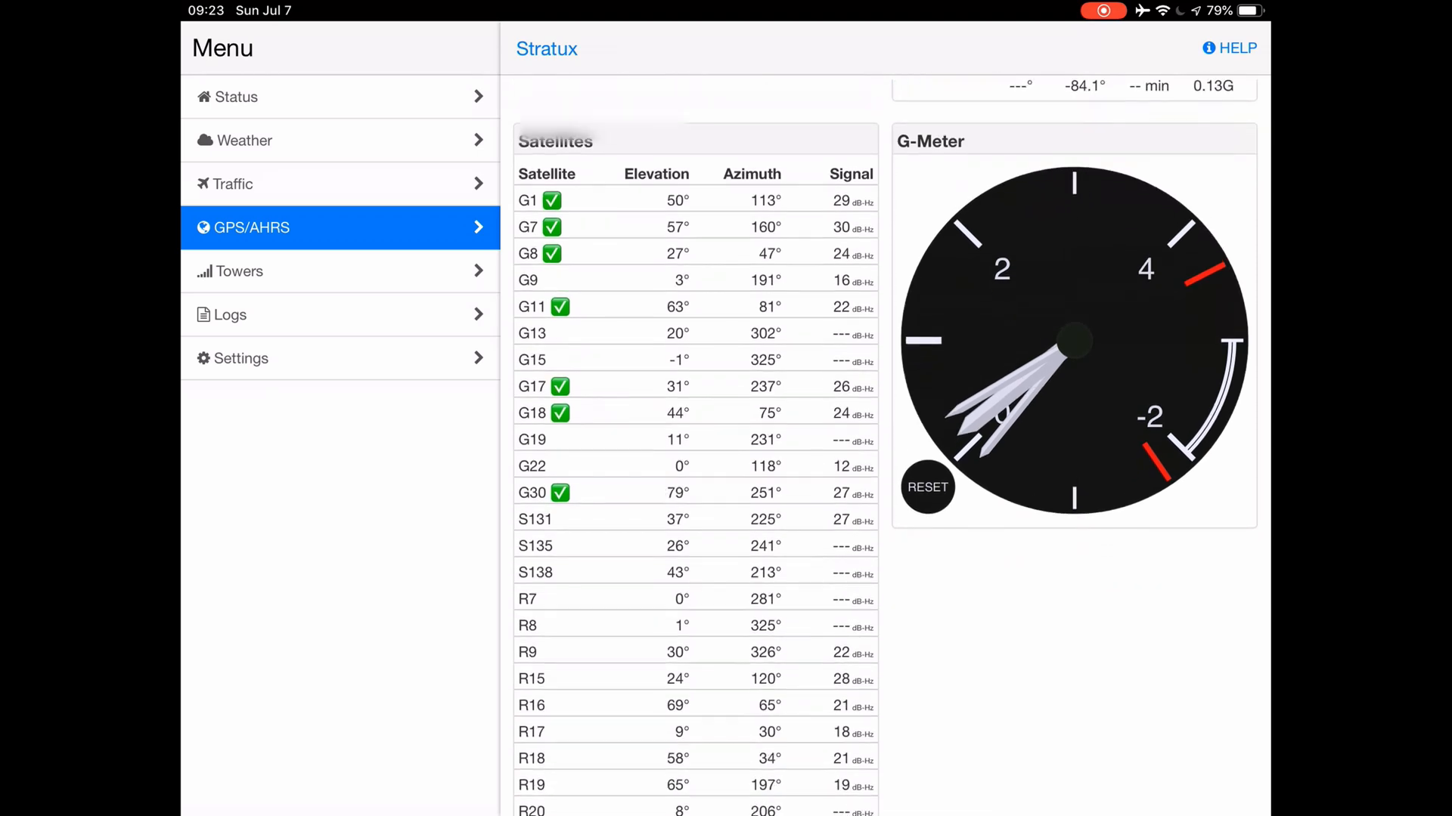
{"action": "scroll", "scroll_direction": "down", "scroll_amount": 3}
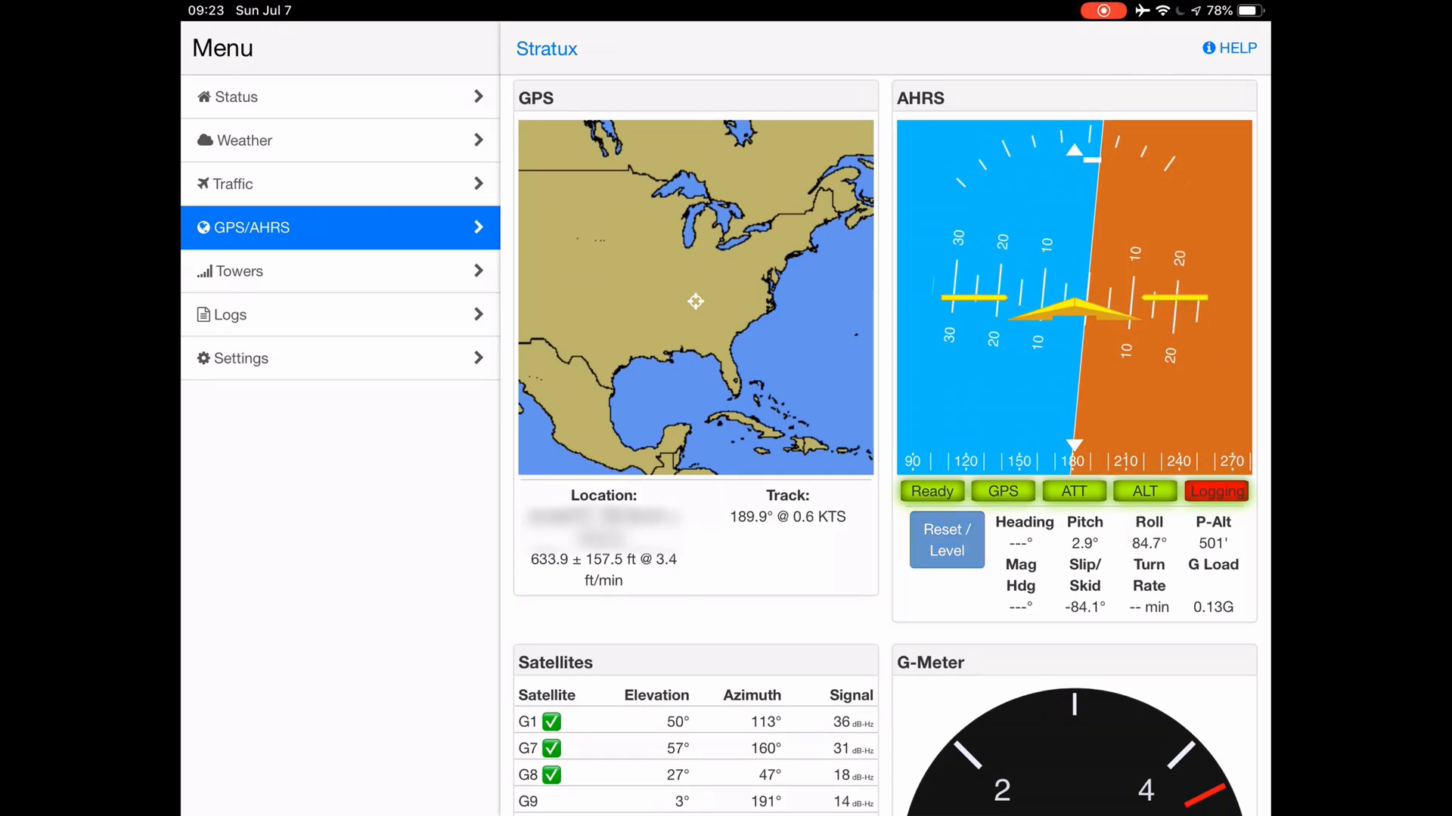
{"action": "left_click", "coordinate": [945, 541]}
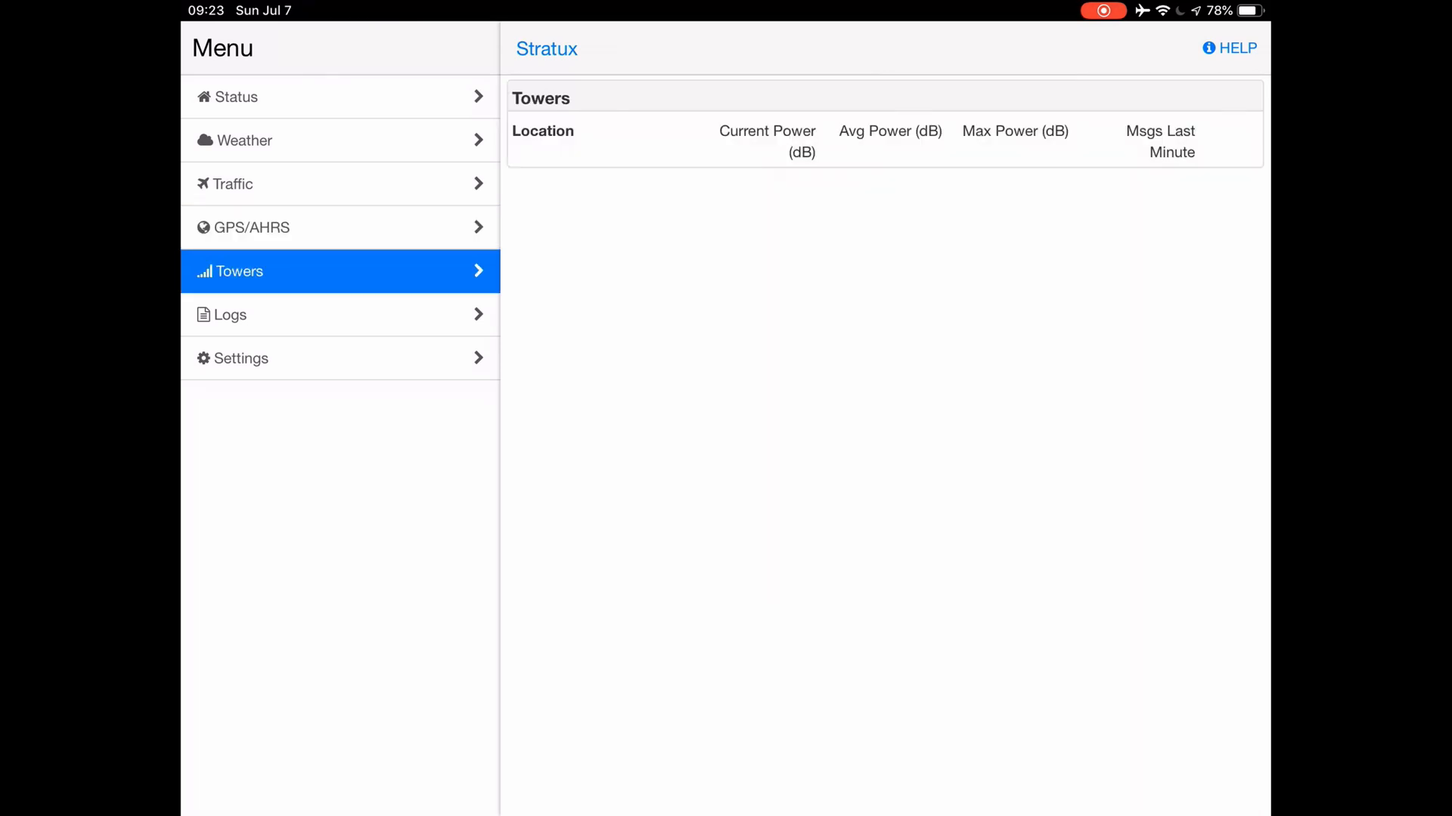
- View the Stratux Logs page, then switch to FlyQ's Murfreesboro sectional map
{"action": "left_click", "coordinate": [230, 314]}
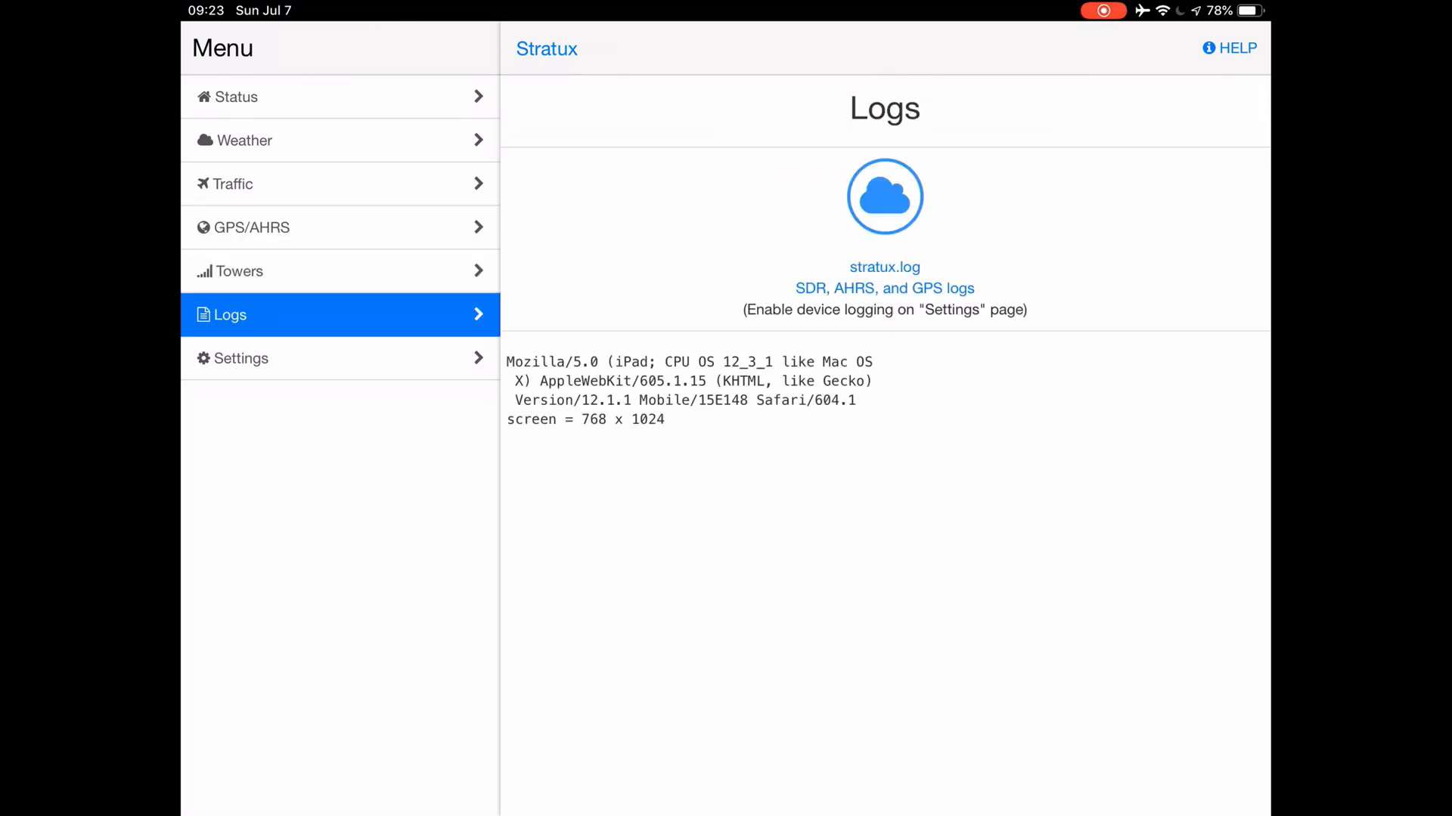
{"action": "left_click", "coordinate": [242, 359]}
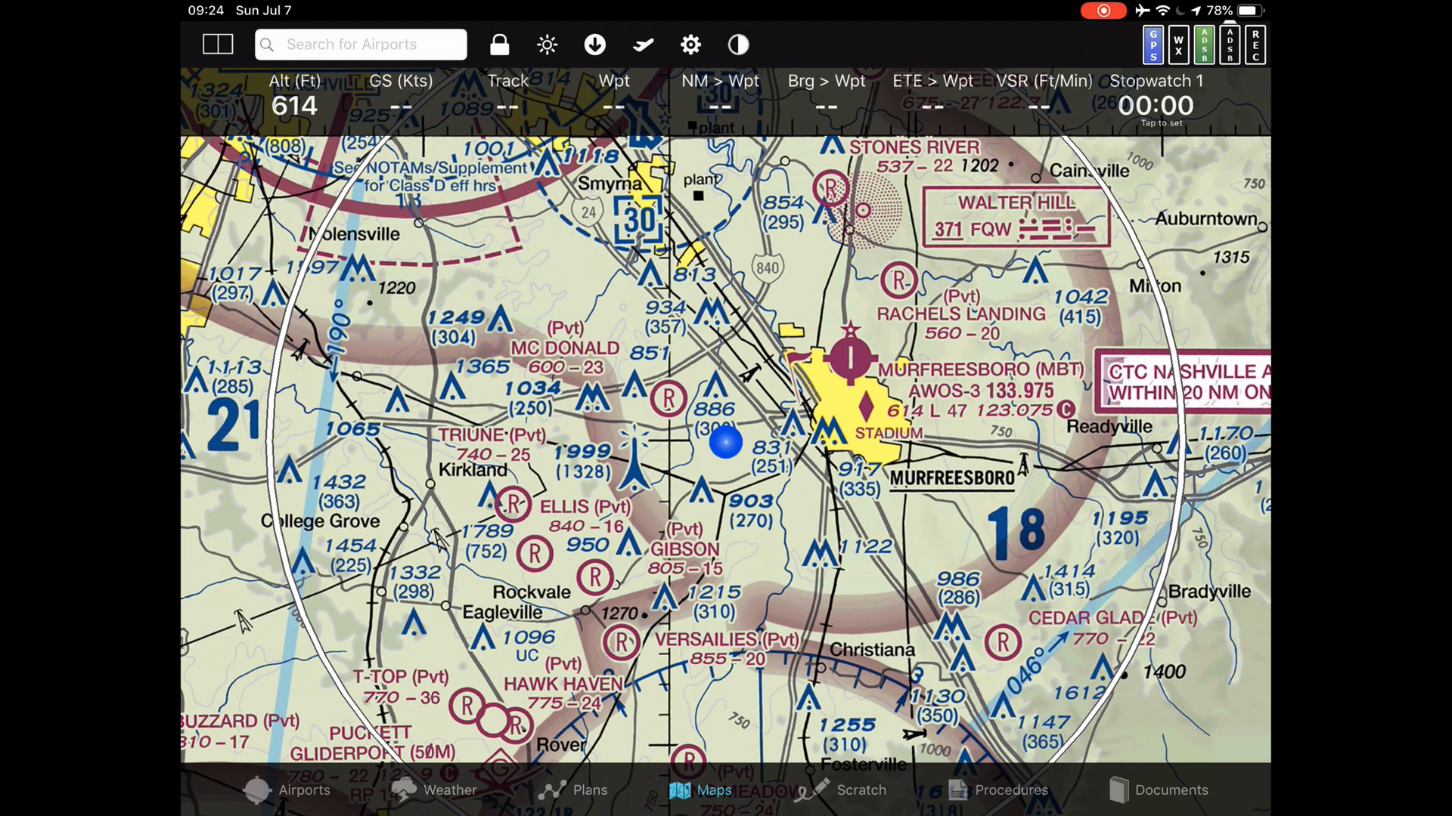
- Check the GPS/WX/ADS-B Status panel and bring up details for traffic eaAP9971
{"action": "left_click", "coordinate": [1153, 44]}
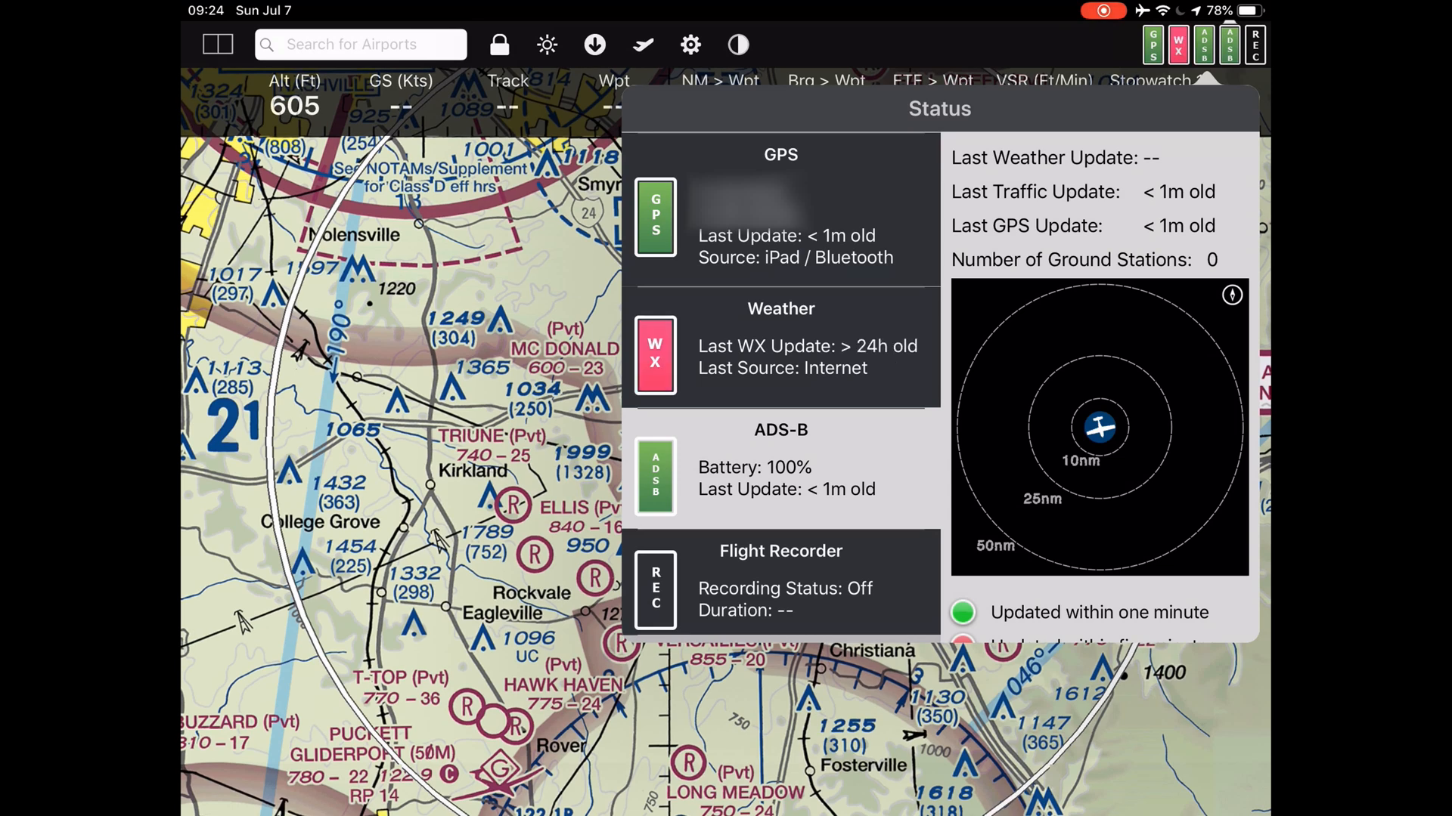
{"action": "scroll", "scroll_direction": "down", "scroll_amount": 3}
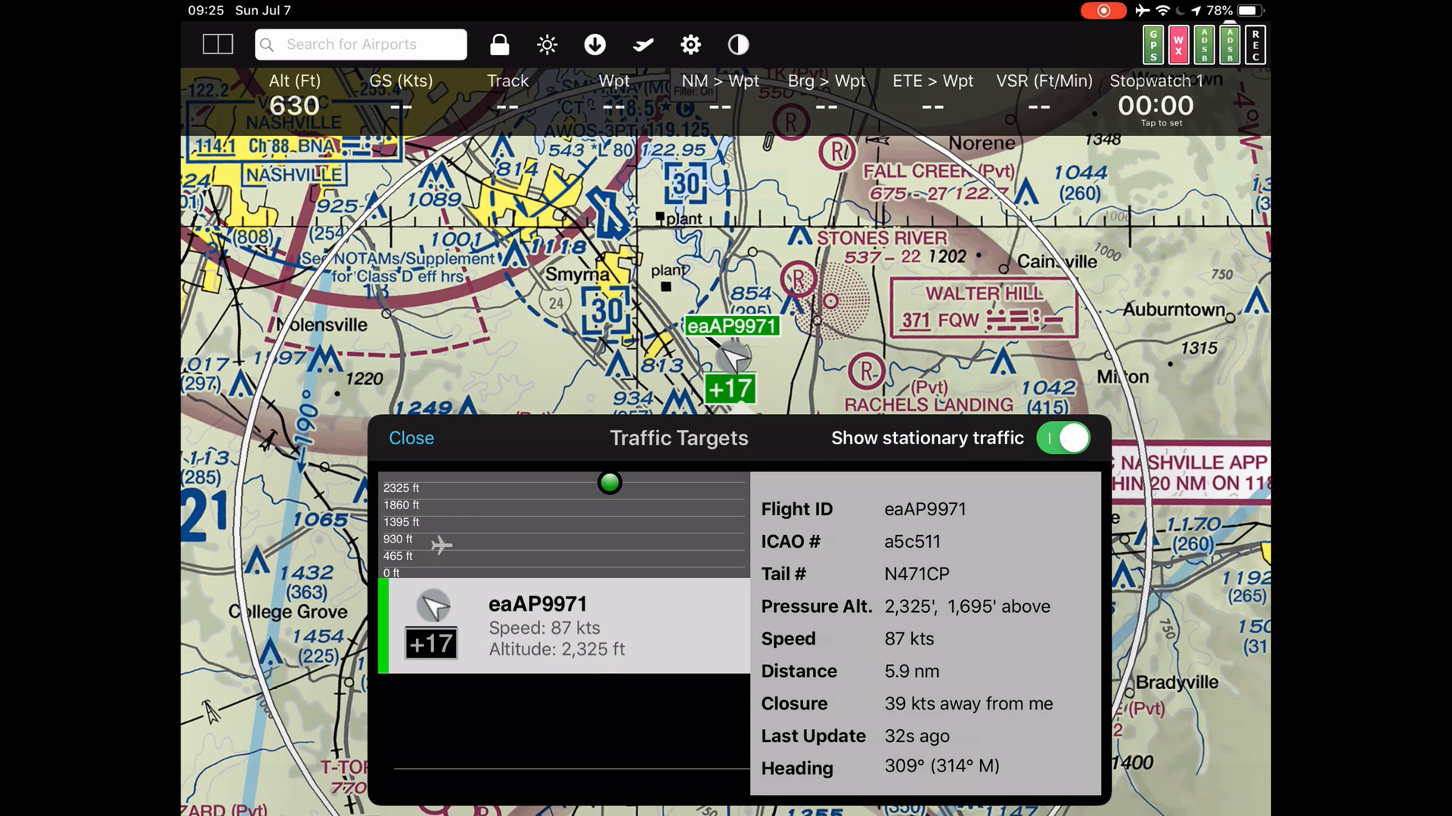
- Close eaAP9971 details, zoom out to the 15 nm traffic ring, and review map layers
{"action": "left_click", "coordinate": [412, 438]}
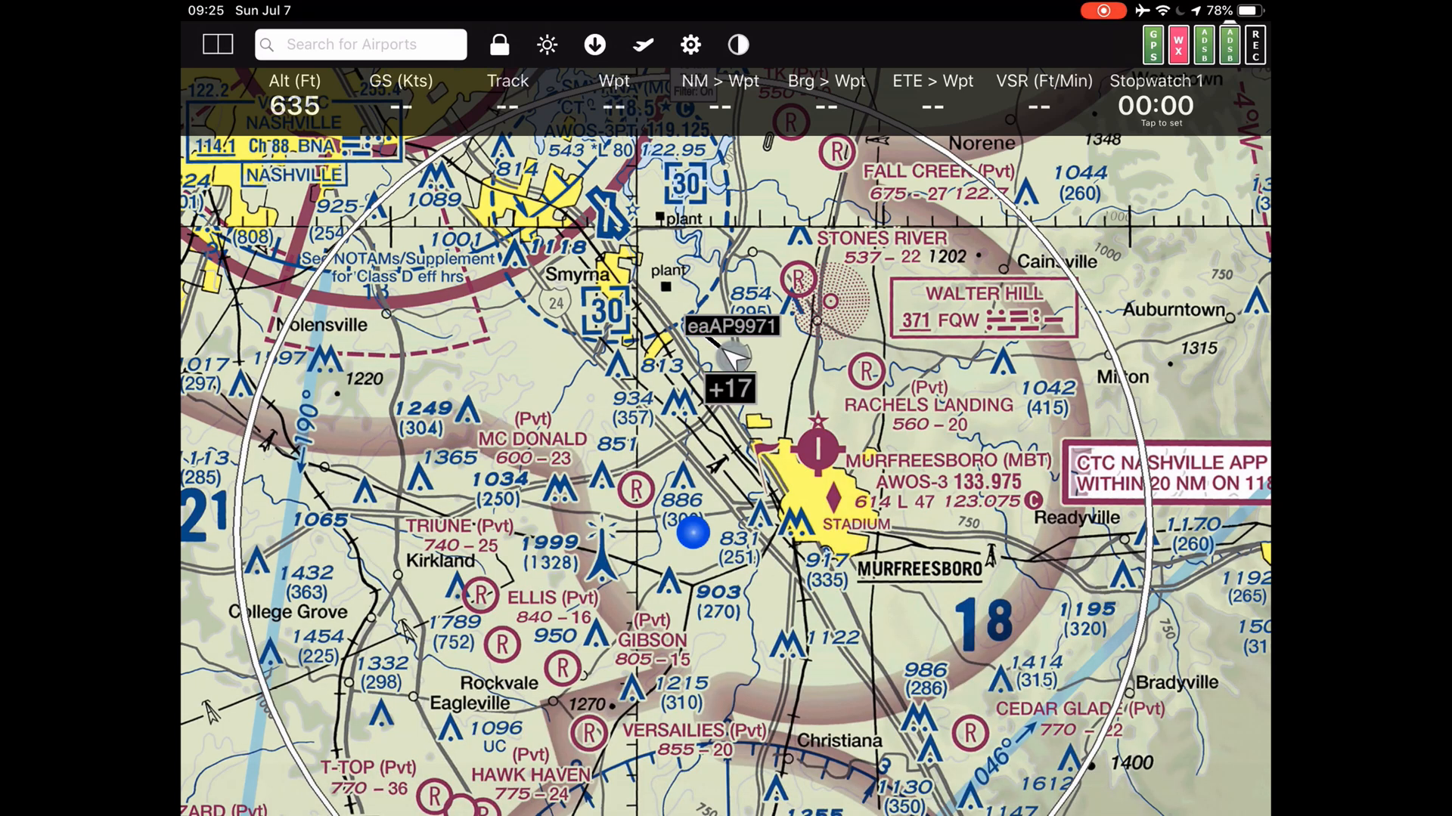
{"action": "left_click", "coordinate": [1191, 45]}
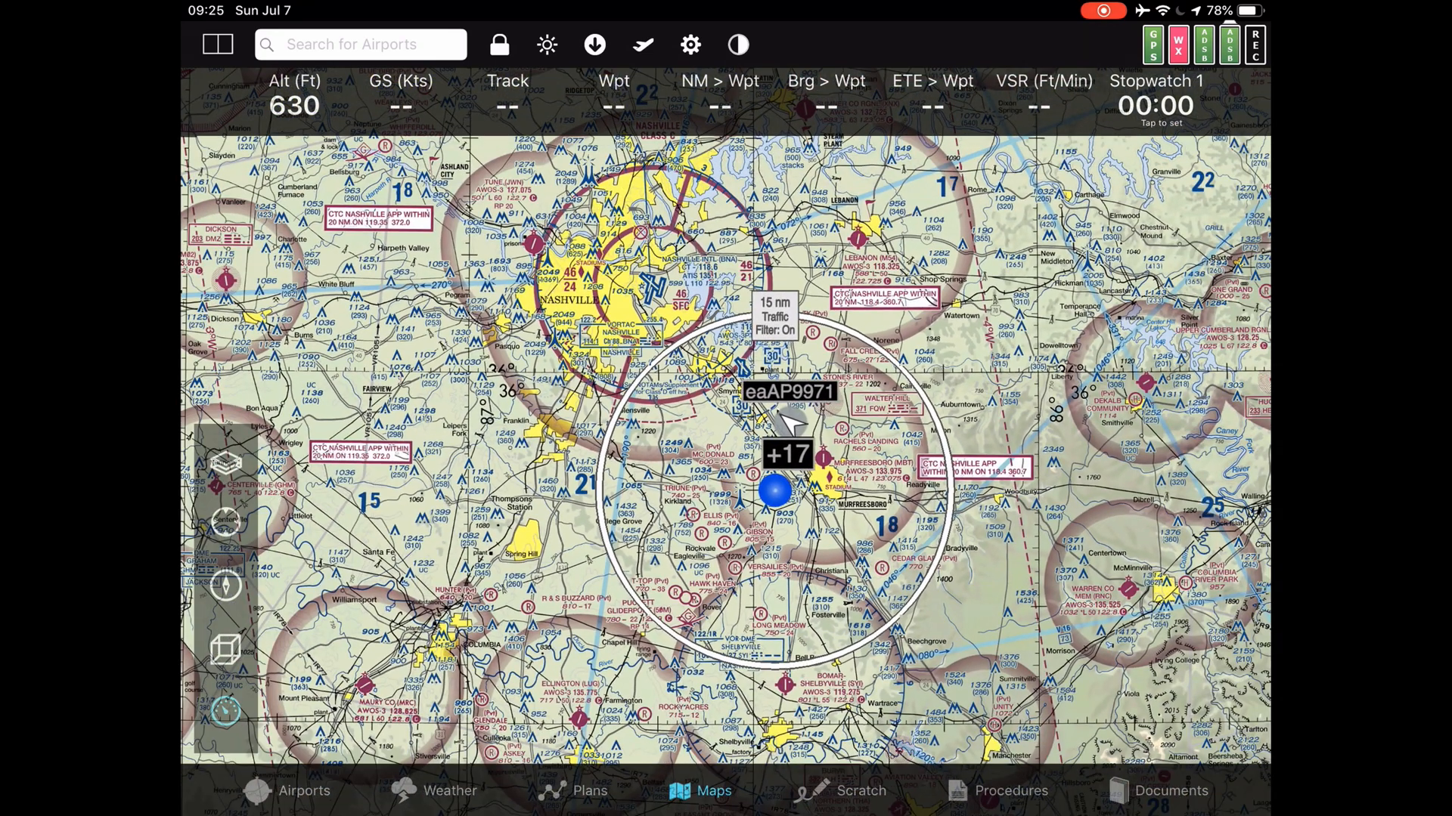
{"action": "left_click", "coordinate": [224, 462]}
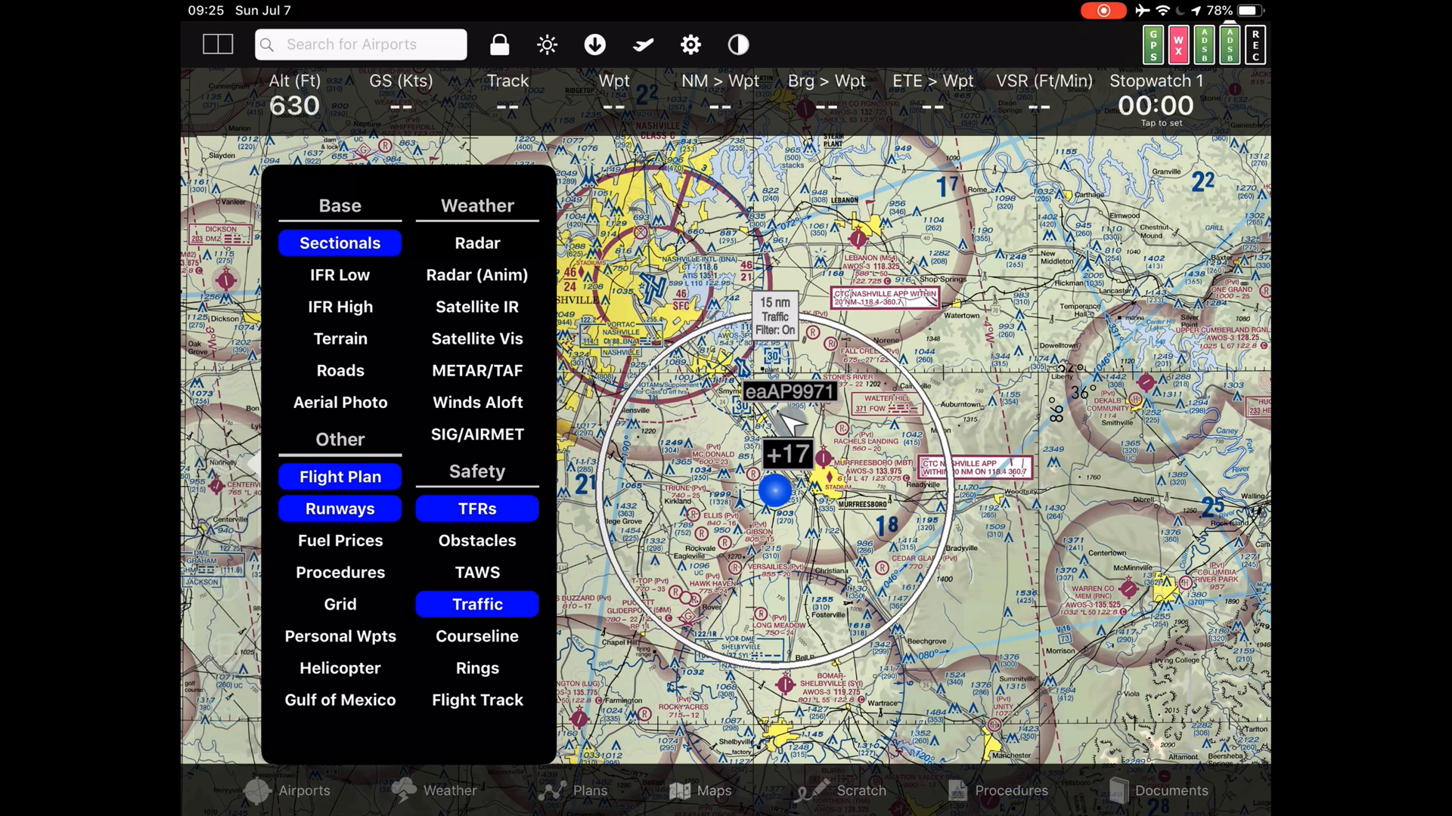
{"action": "left_click", "coordinate": [701, 790]}
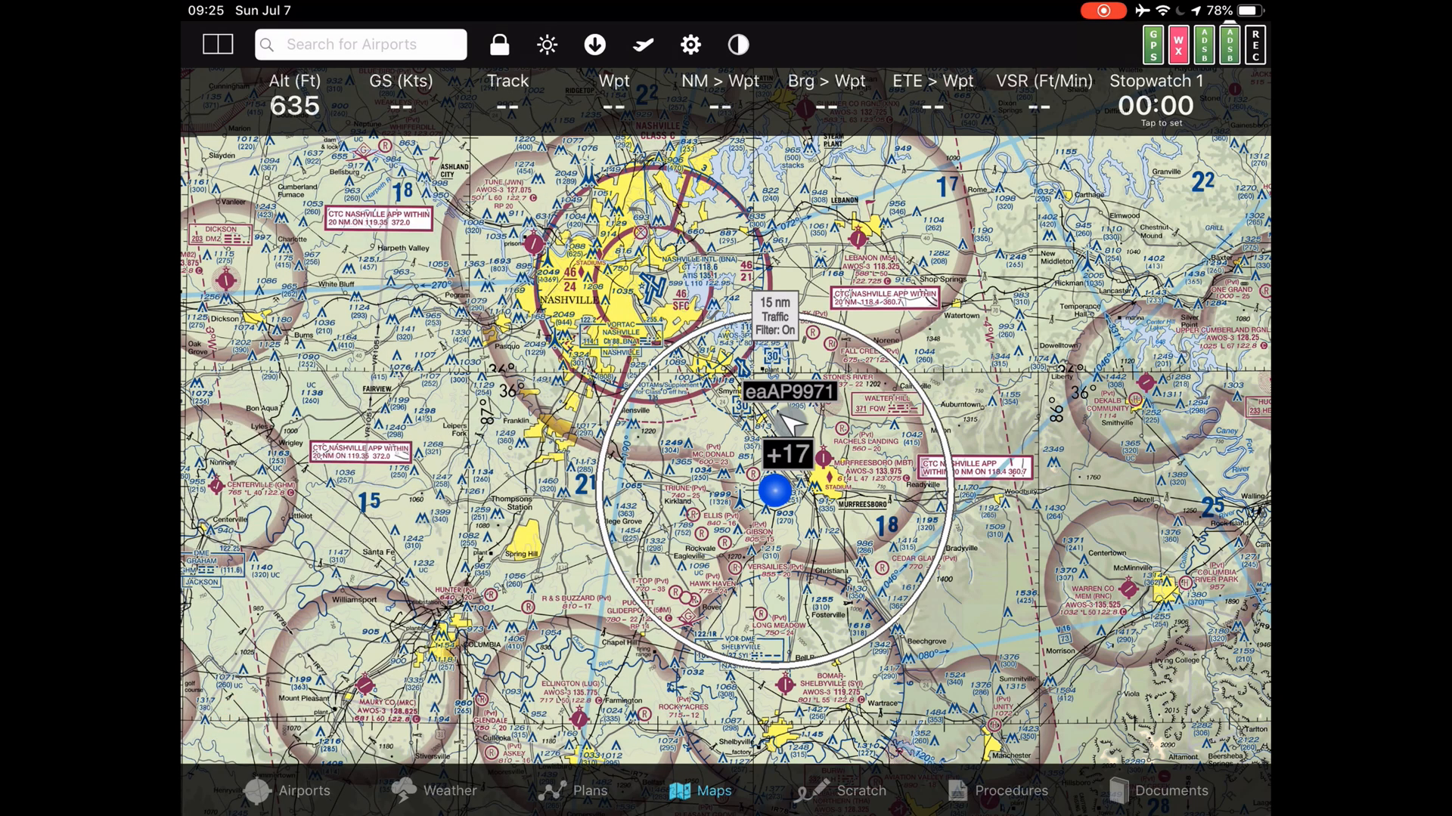